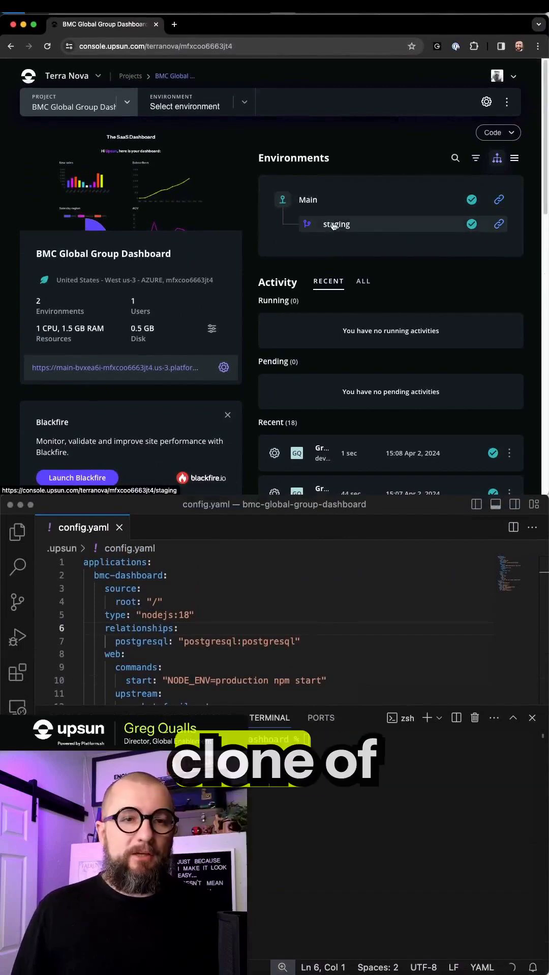
View the staging environment's URLs and load its live sales dashboard in a new browser tab.
click(497, 223)
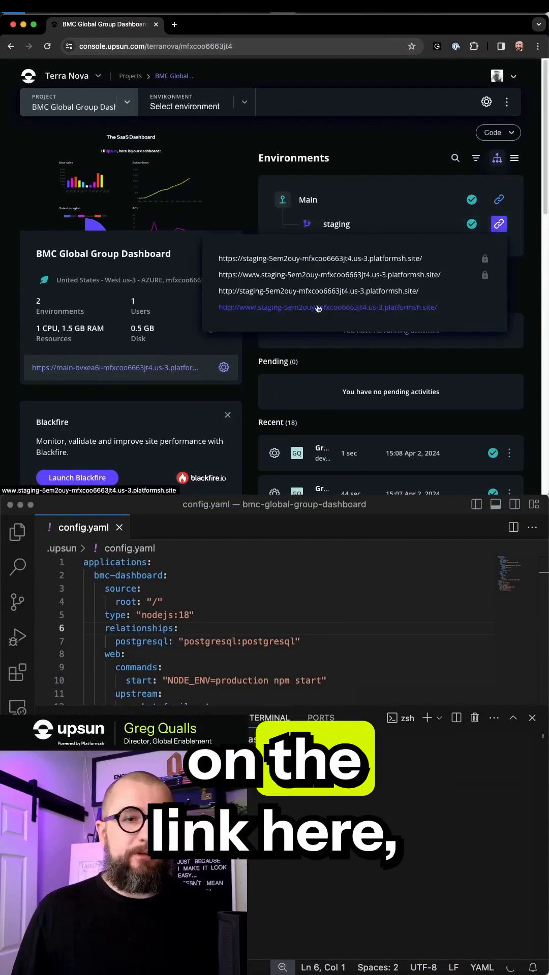
click(327, 307)
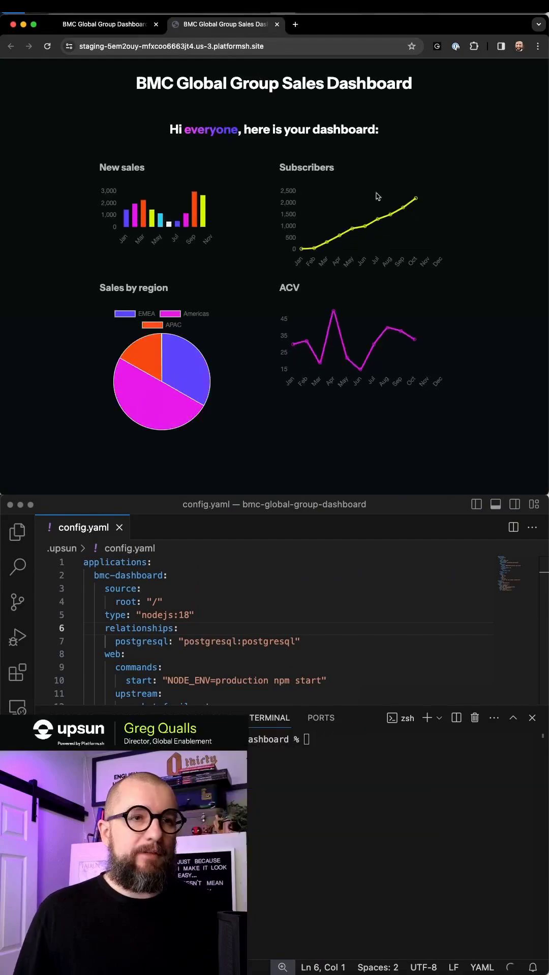
click(103, 23)
text(upsun)
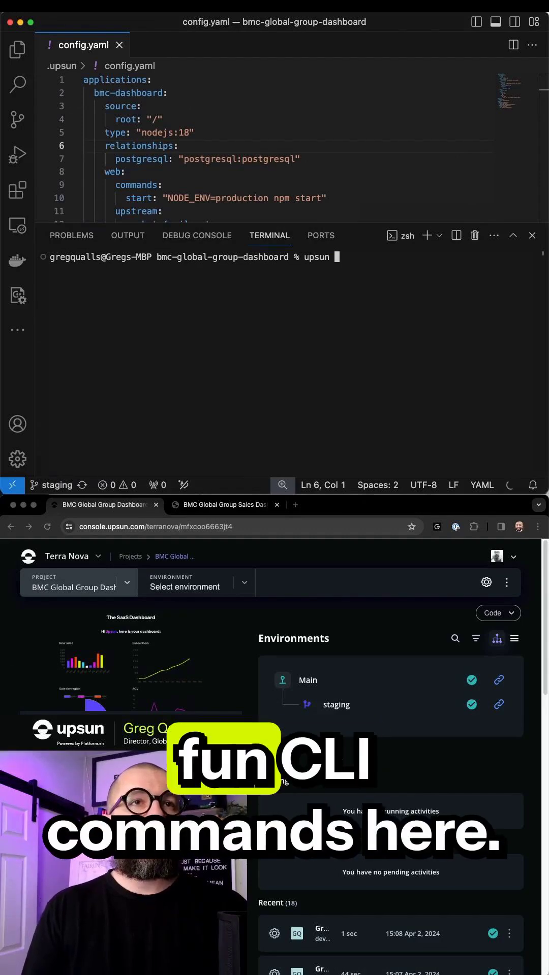
Run upsun environment:branch dev1 staging in the terminal, then show dev1's links in the console.
text(environment:)
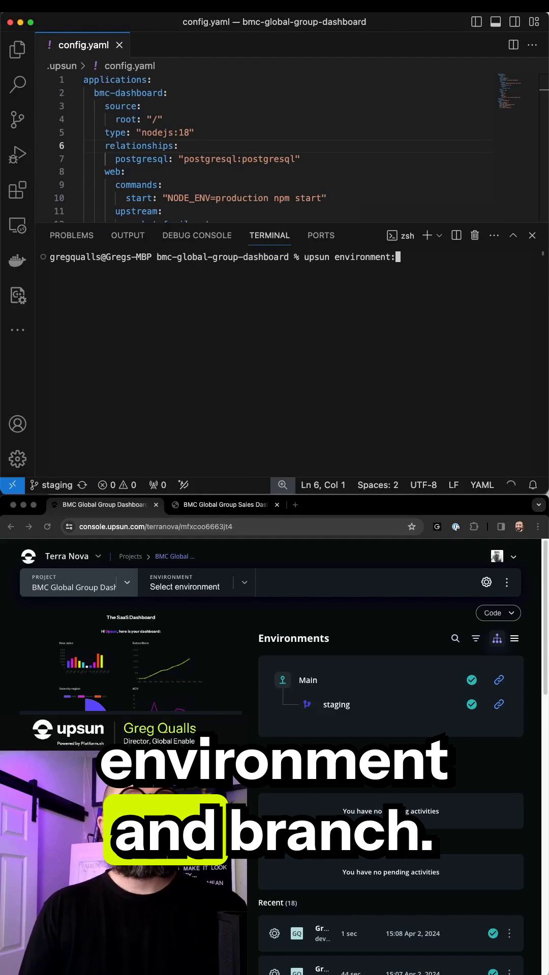
text(branch)
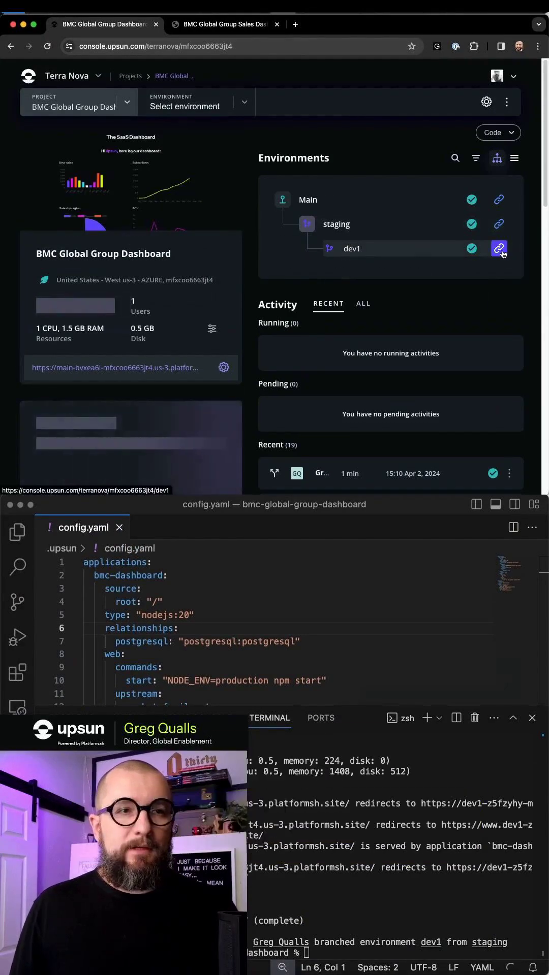
click(499, 248)
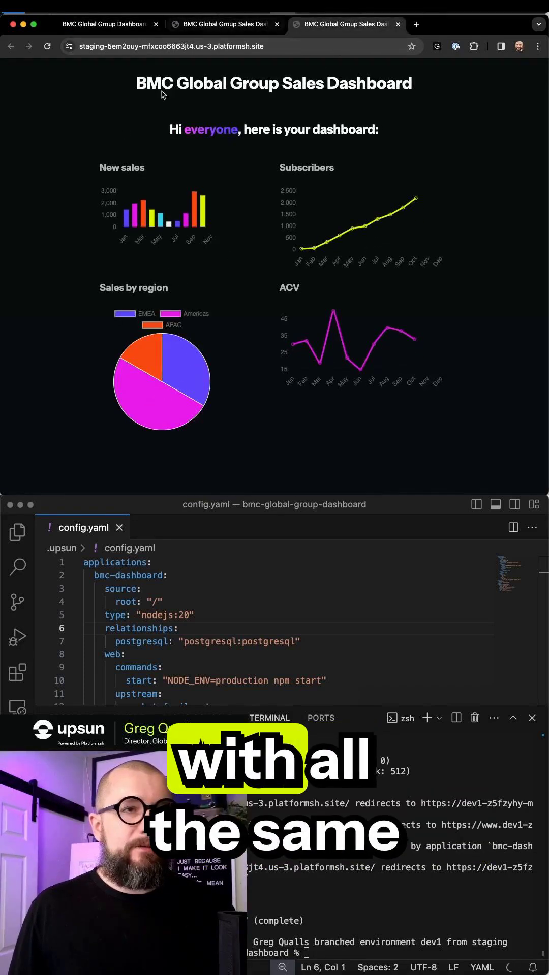
mouse_move(135, 223)
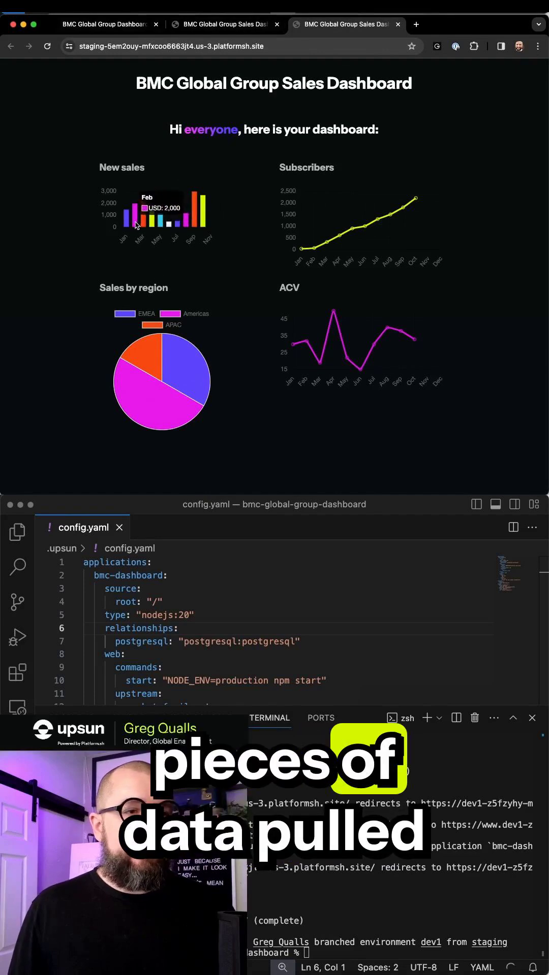